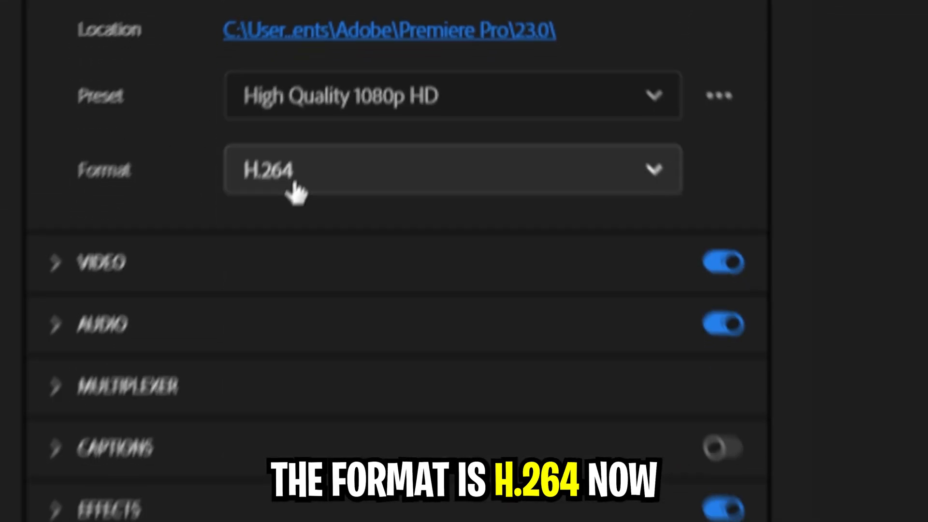
- Show the export format list with H.264 confirmed as the chosen format
click(453, 170)
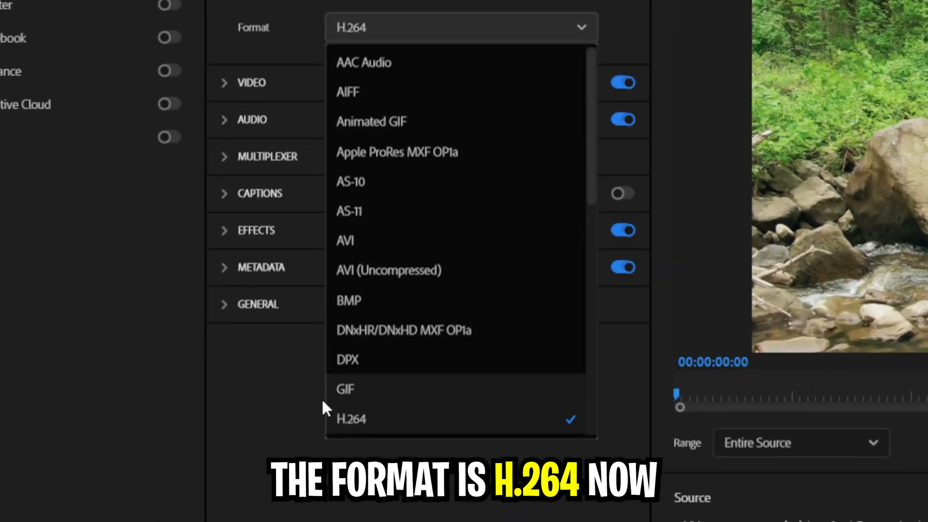
- Match the video settings to the 4K source and unlock the frame rate
click(351, 419)
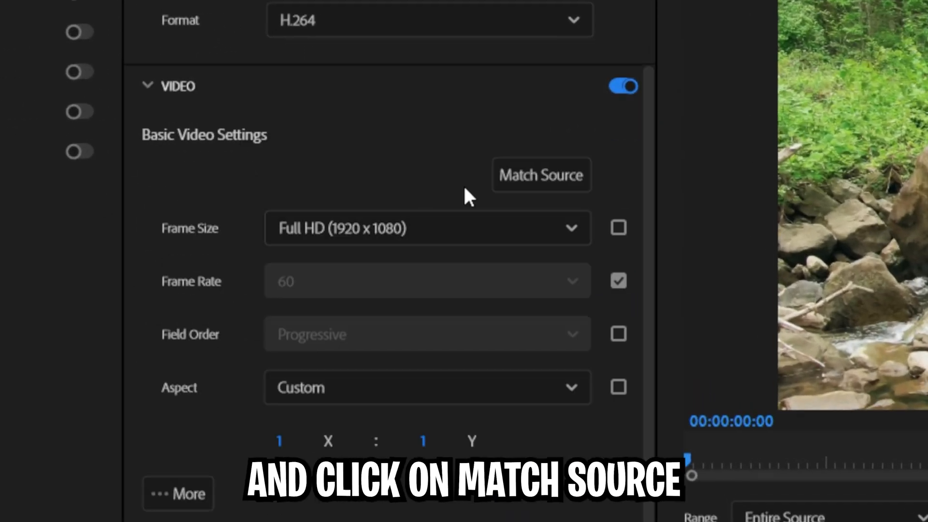
click(541, 175)
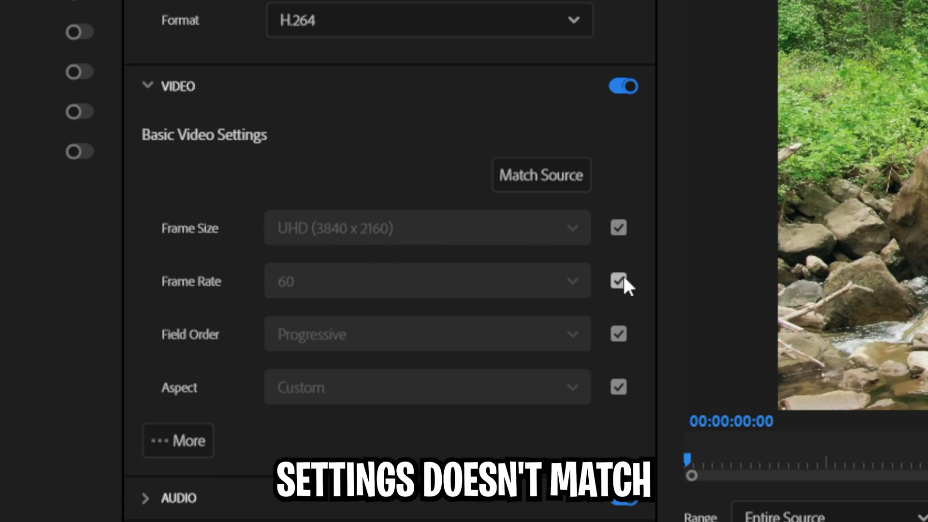
click(426, 280)
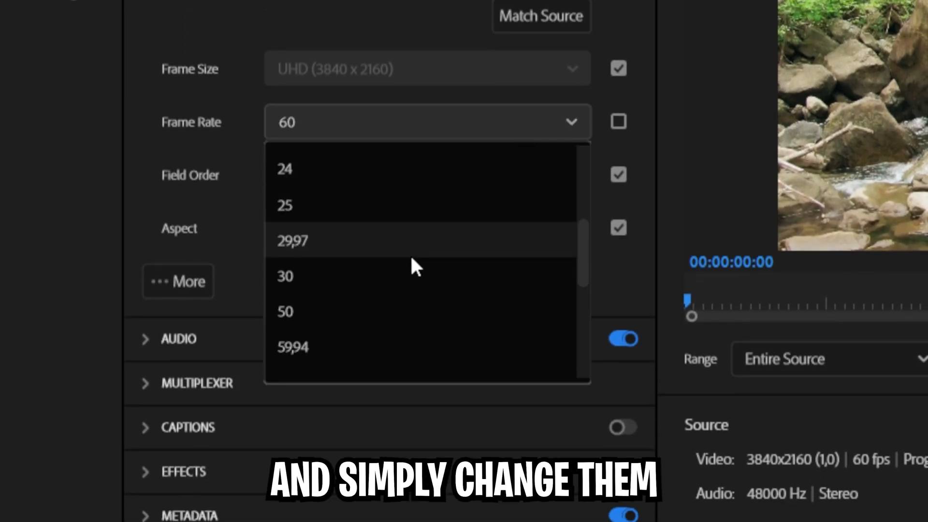
- Turn on Render at Maximum Depth and unlock the encoding profile to set it to High
click(178, 281)
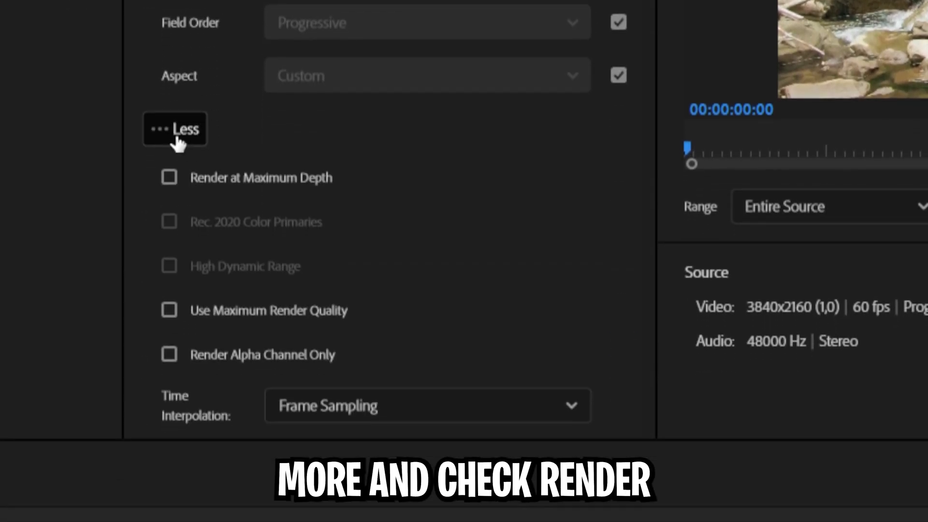
click(169, 177)
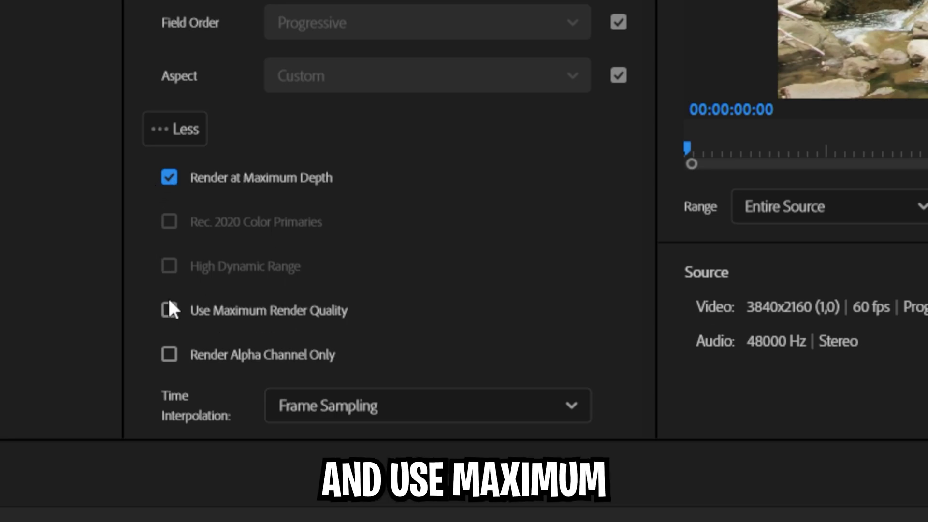
scroll(up, 3)
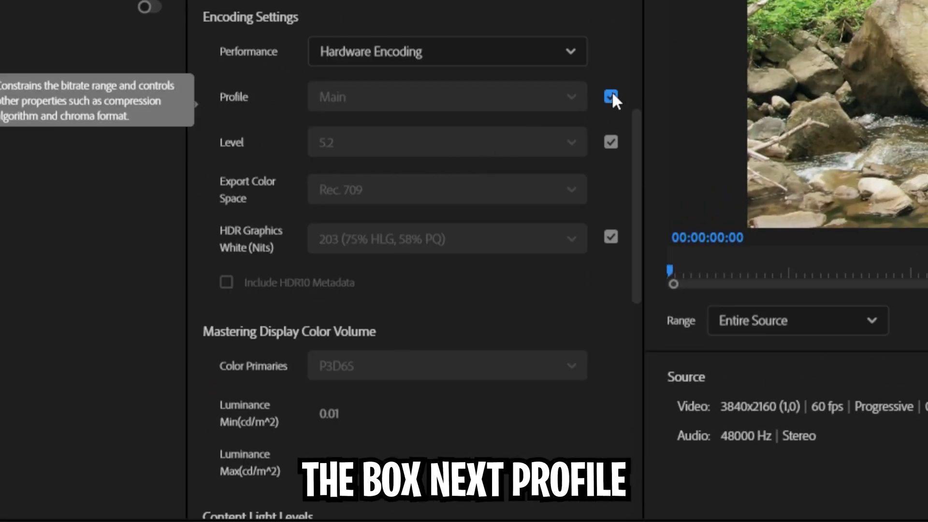
click(611, 97)
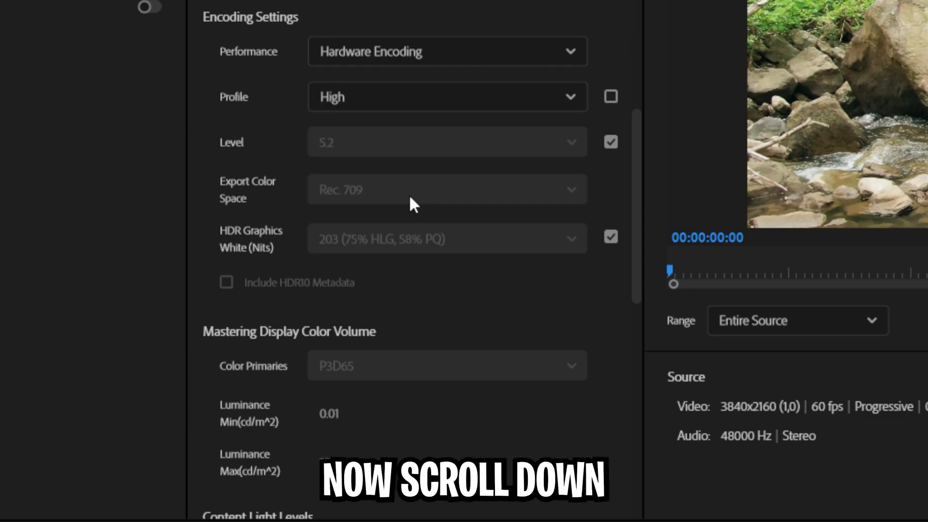
- Set bitrate and AAC 320 kbps audio, then save the settings as 'High Quality Preset'
scroll(down, 3)
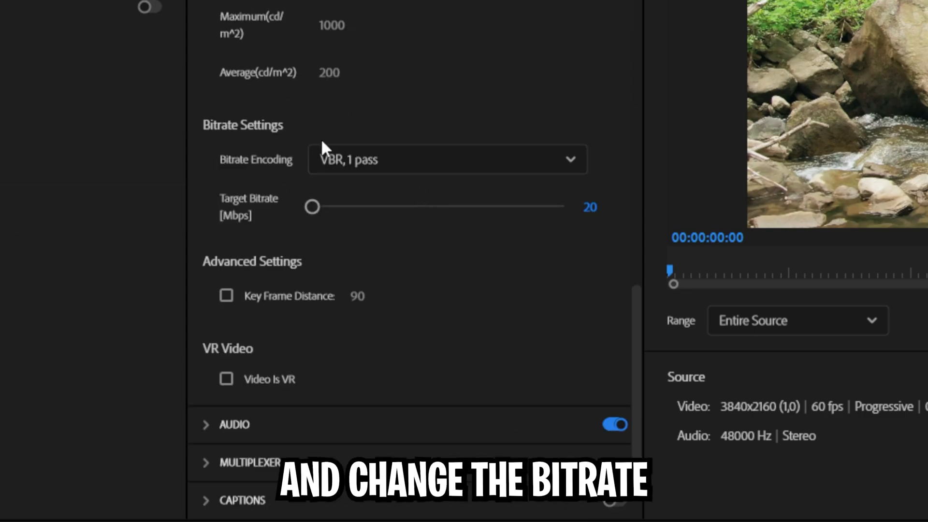
mouse_move(397, 200)
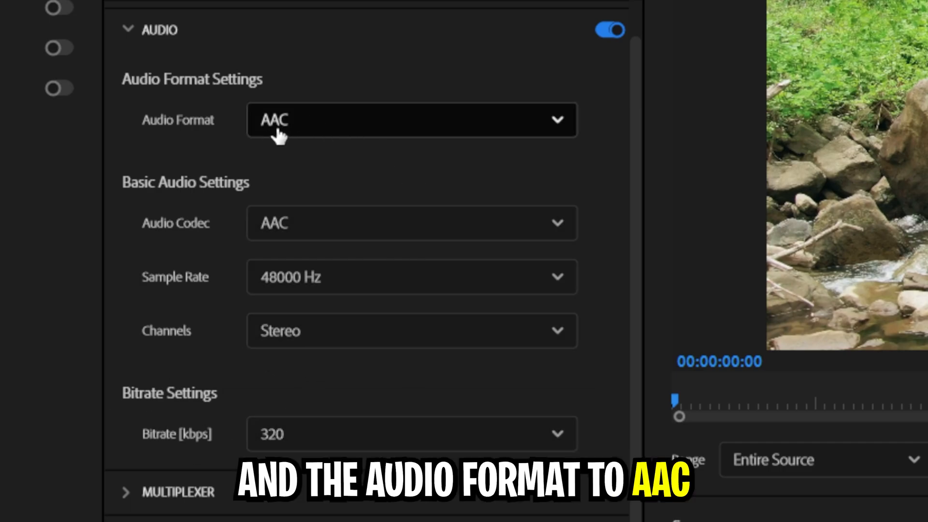
scroll(up, 3)
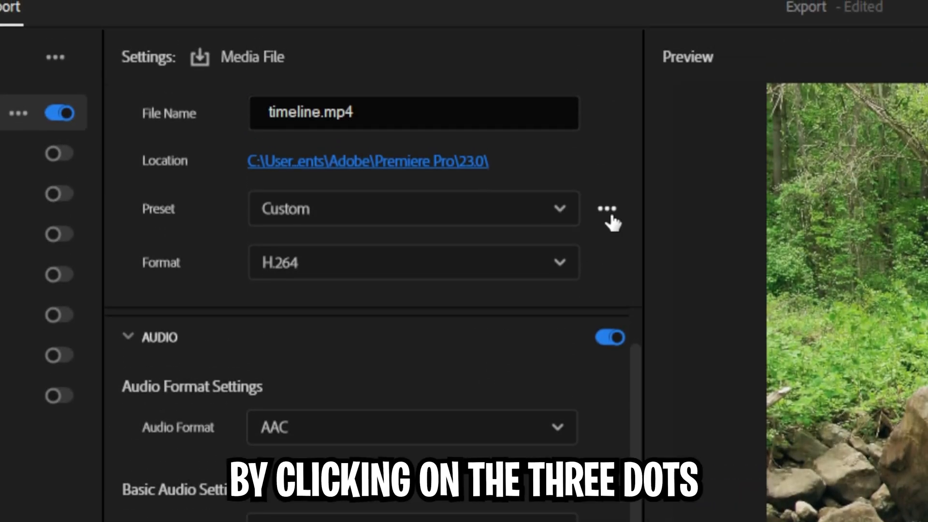
click(606, 208)
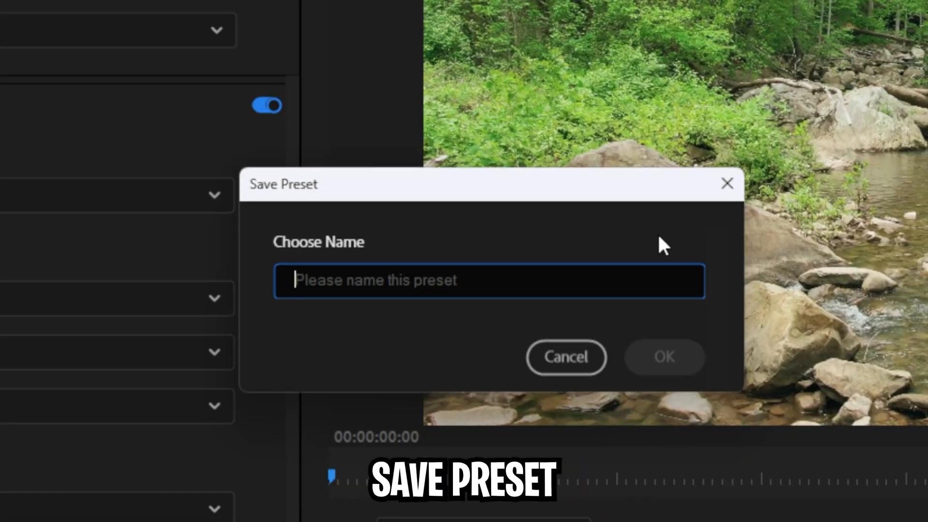
text(H)
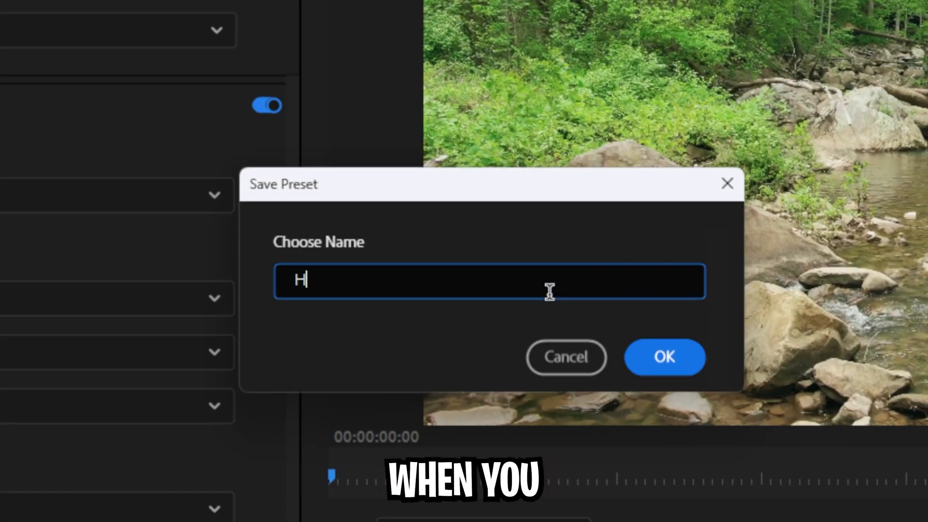
click(664, 356)
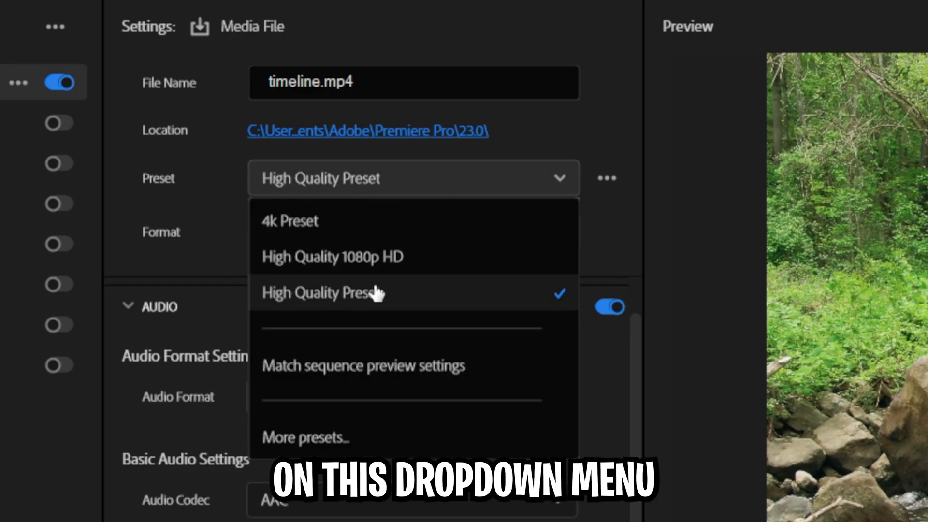
- Star High Quality Preset as a favourite under Custom Presets in the Preset Manager
click(304, 437)
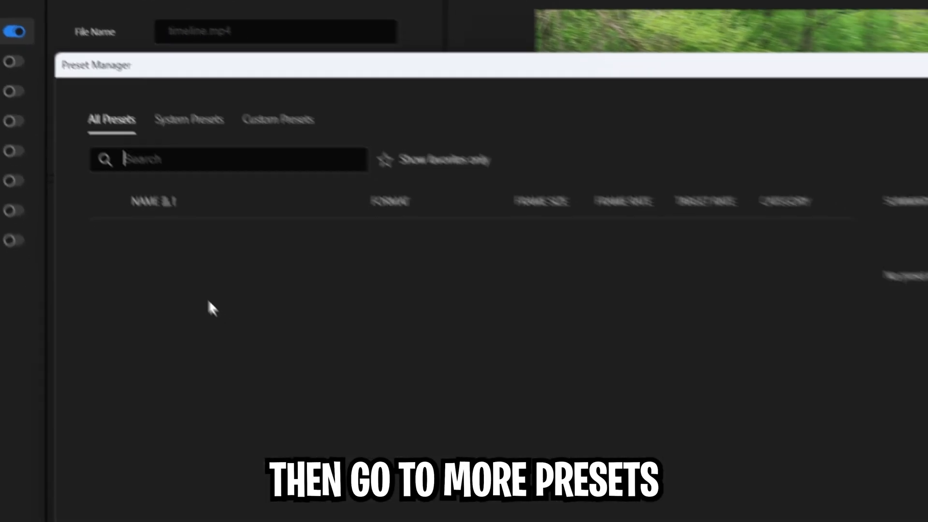
click(192, 66)
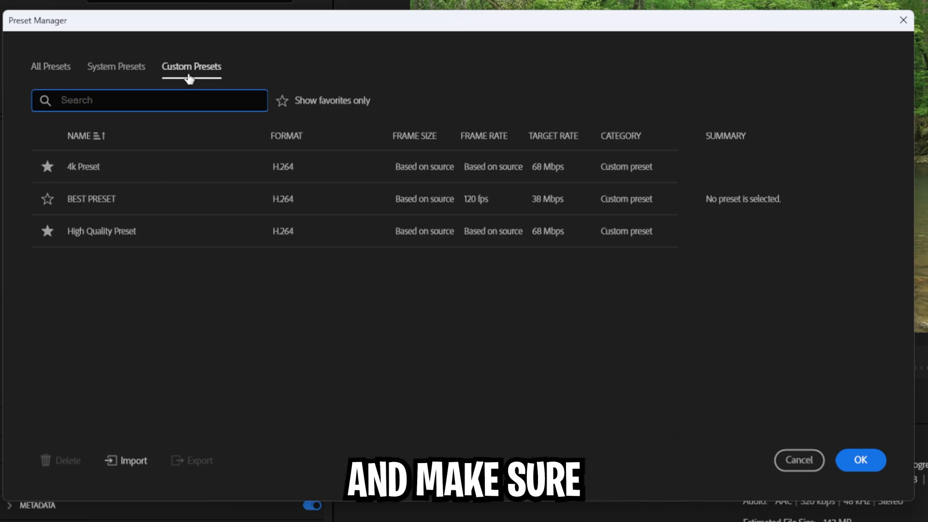
click(860, 460)
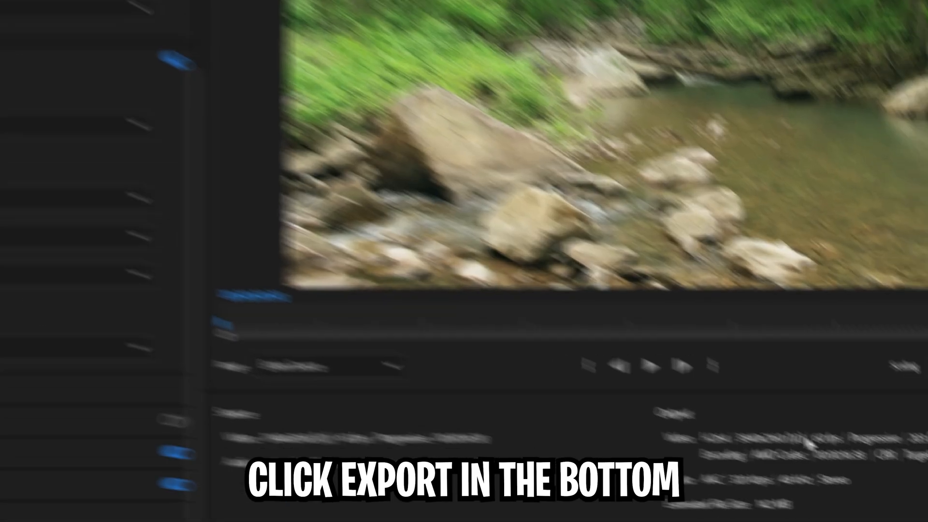